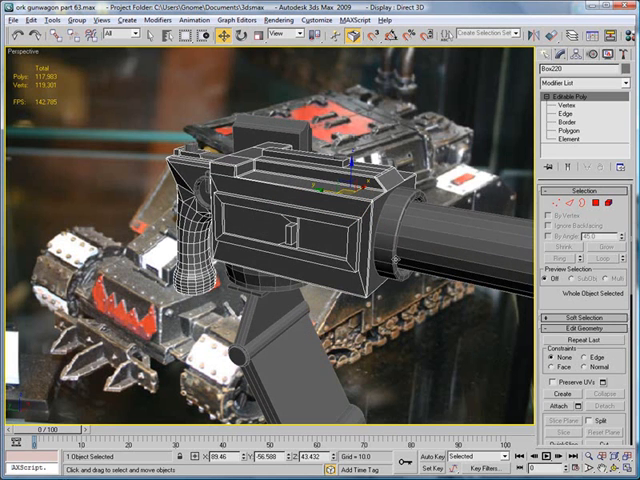
Step: Select the gun barrel and frame it in the Top, Front, Left and Perspective viewports
{"action": "left_click", "coordinate": [566, 114]}
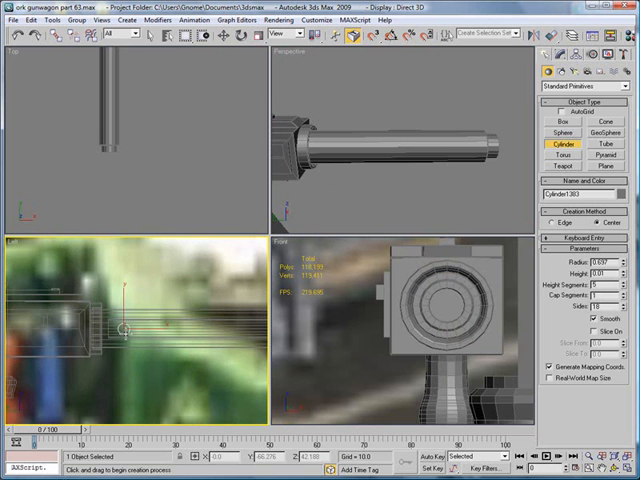
Step: Draw a thin cylinder rod crosswise through the barrel near its rear
{"action": "left_click_drag", "start_coordinate": [120, 330], "coordinate": [133, 285]}
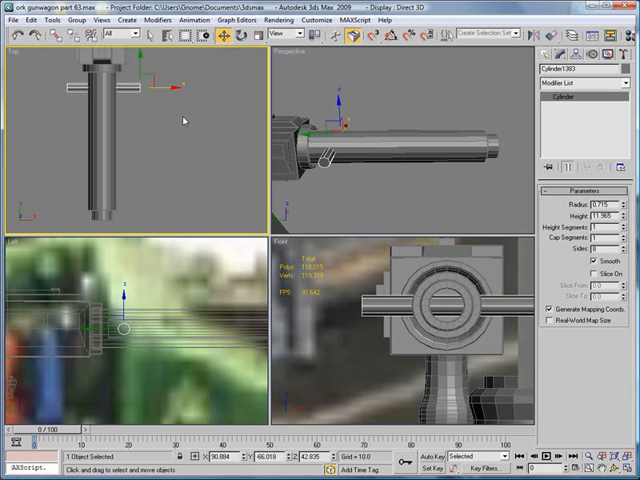
{"action": "mouse_move", "coordinate": [336, 242]}
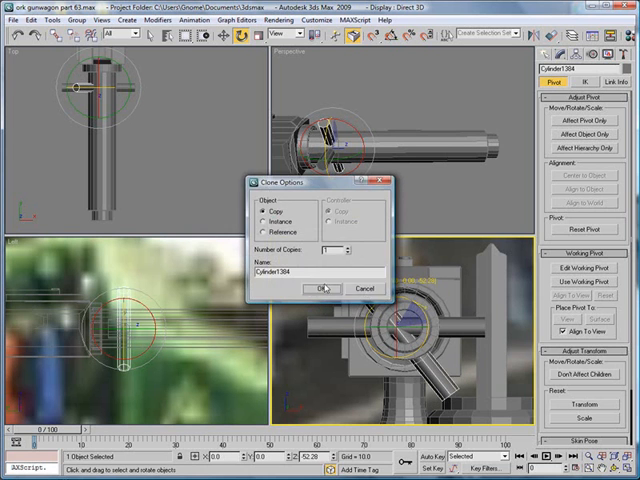
Step: Make rotated and moved rod copies forming spoke groups along the barrel
{"action": "left_click", "coordinate": [319, 288]}
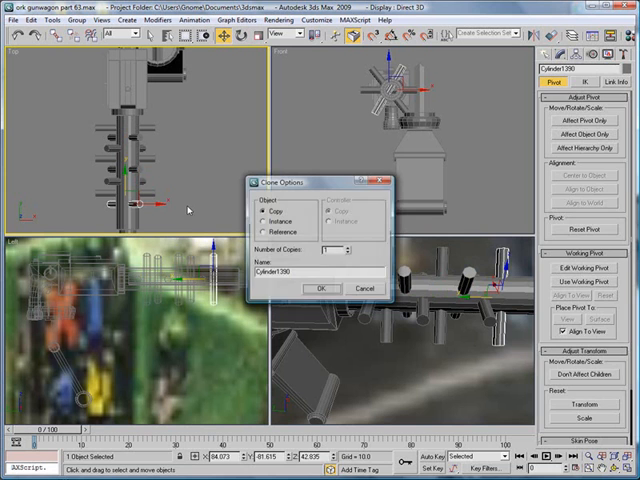
{"action": "left_click", "coordinate": [320, 288]}
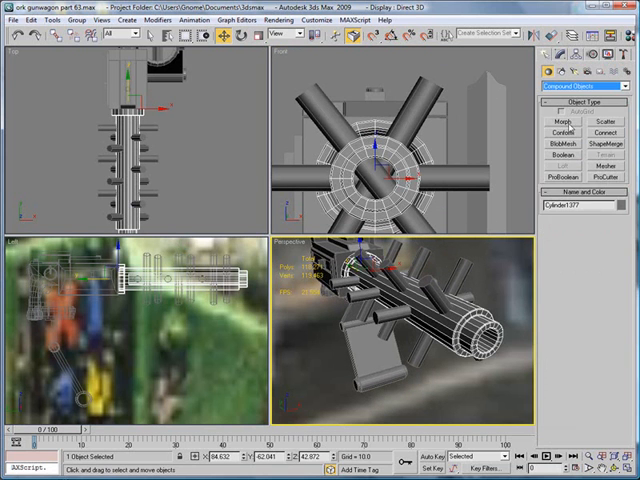
Step: Boolean-subtract the rod cylinders from the barrel and convert it to Editable Poly
{"action": "left_click", "coordinate": [563, 143]}
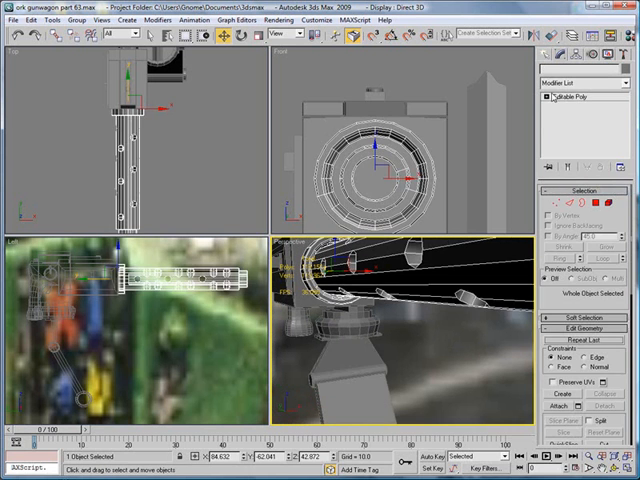
Step: Chamfer the barrel's hole edges with an amount of 0.07
{"action": "left_click", "coordinate": [571, 114]}
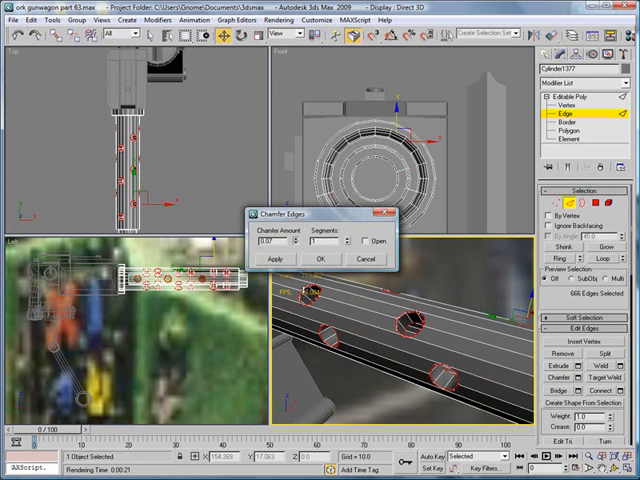
{"action": "left_click", "coordinate": [320, 258]}
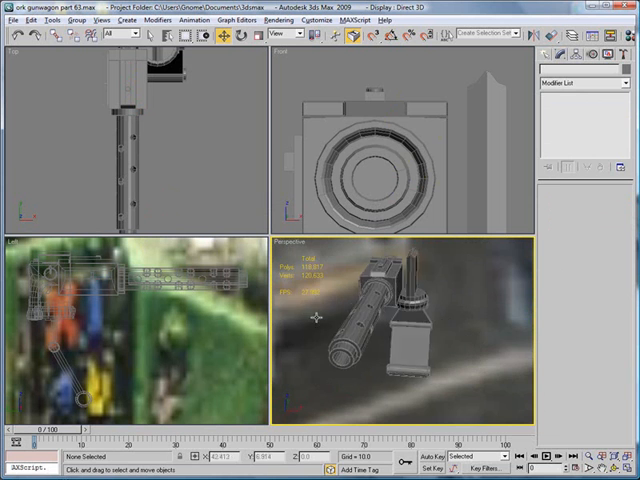
Step: Connect two selected edges on Box220 with one new segment
{"action": "left_click_drag", "start_coordinate": [400, 320], "coordinate": [400, 350]}
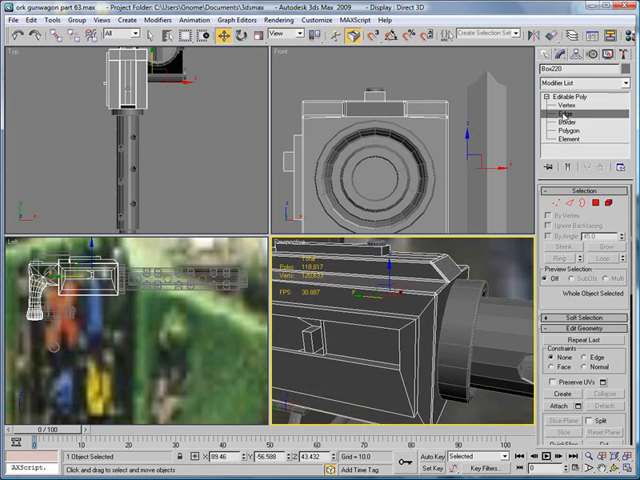
{"action": "left_click", "coordinate": [564, 121]}
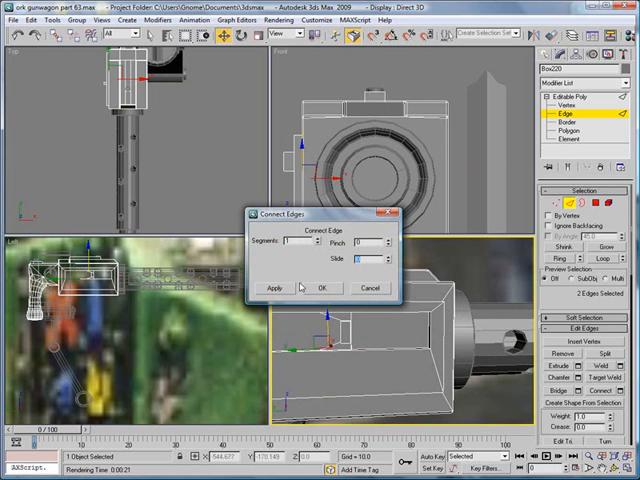
{"action": "left_click", "coordinate": [317, 288]}
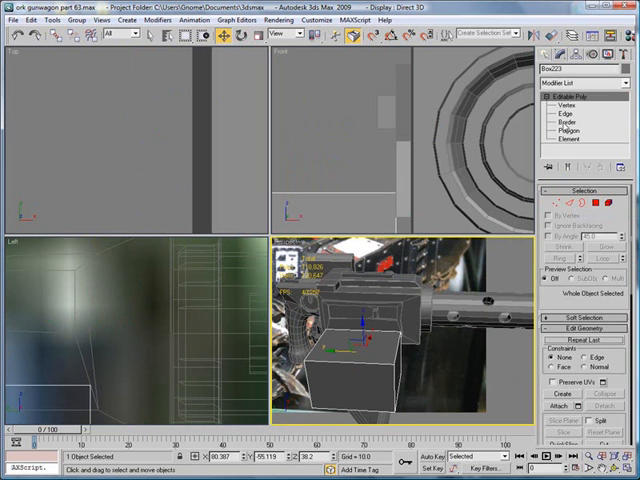
Step: Chamfer the new box's outer edges by 0.14 with 2 segments
{"action": "left_click", "coordinate": [590, 131]}
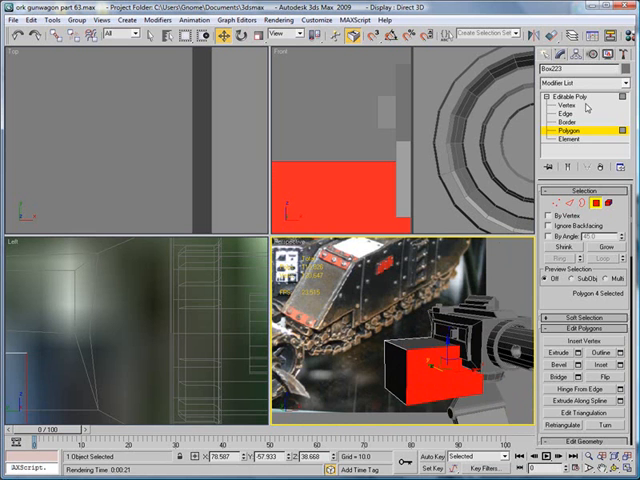
{"action": "left_click", "coordinate": [567, 113]}
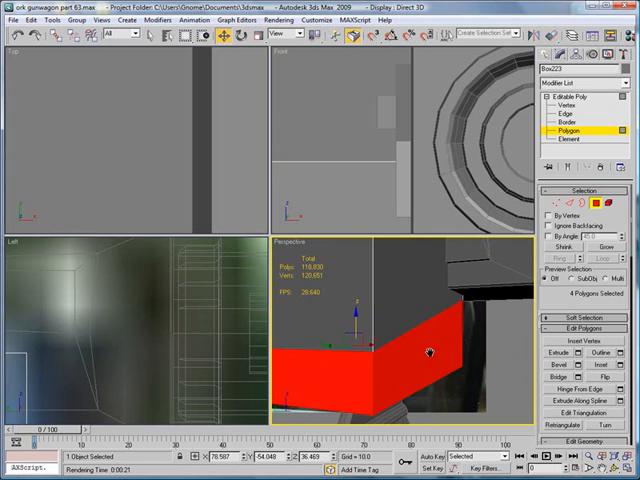
{"action": "left_click", "coordinate": [577, 363]}
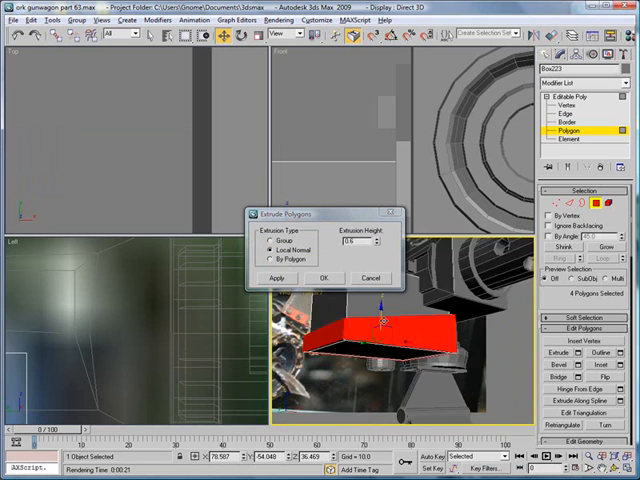
{"action": "left_click", "coordinate": [322, 278]}
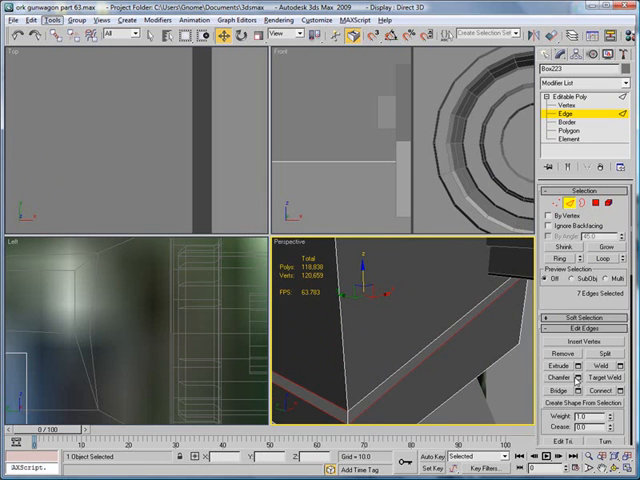
{"action": "left_click", "coordinate": [577, 376]}
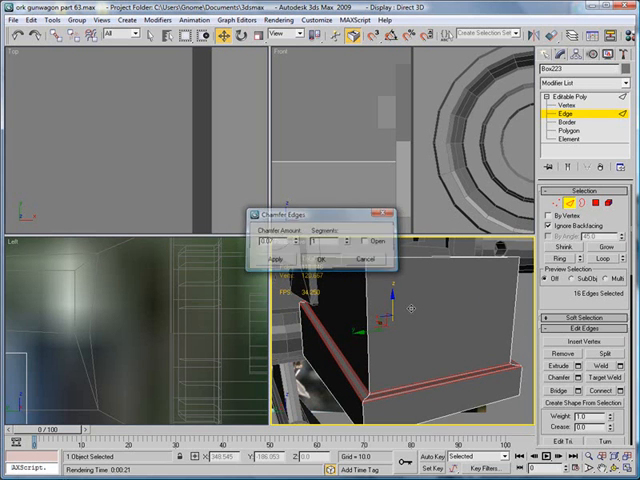
{"action": "left_click", "coordinate": [320, 258]}
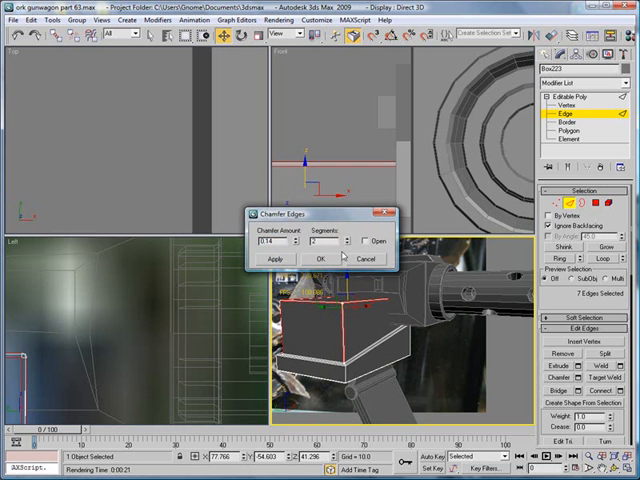
{"action": "left_click", "coordinate": [320, 257]}
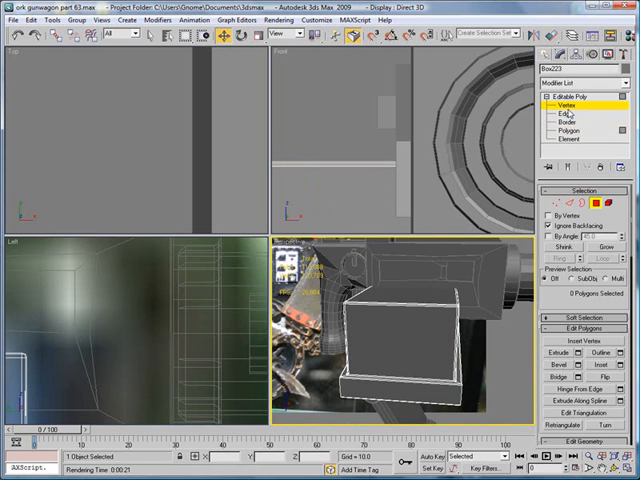
Step: Inset the box's side face by 0.09 and extrude it 0.64 along Local Normal
{"action": "left_click", "coordinate": [566, 113]}
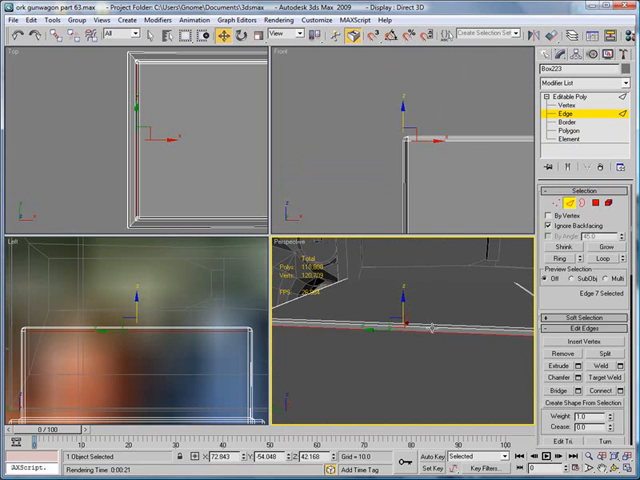
{"action": "left_click", "coordinate": [405, 330]}
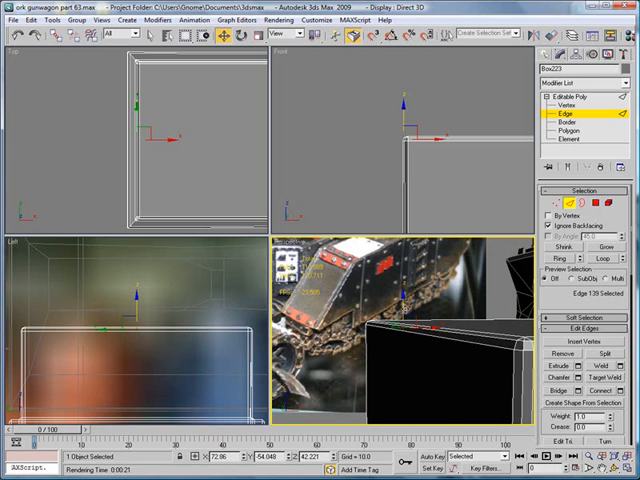
{"action": "left_click", "coordinate": [568, 104]}
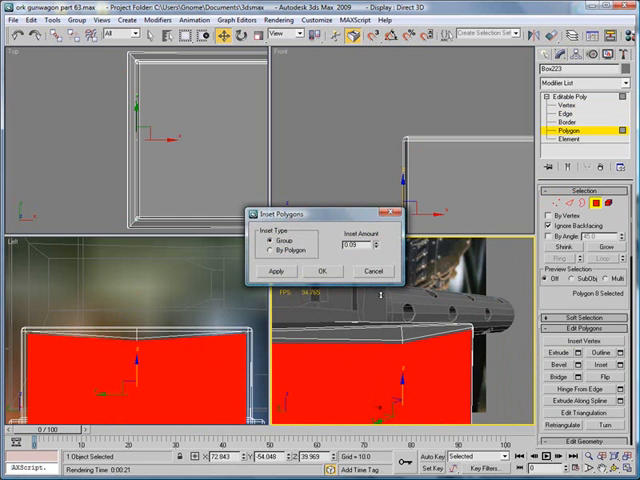
{"action": "left_click", "coordinate": [322, 271]}
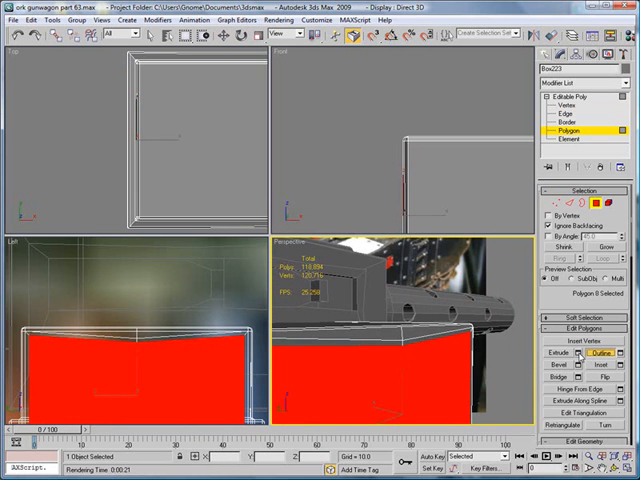
{"action": "left_click", "coordinate": [579, 353]}
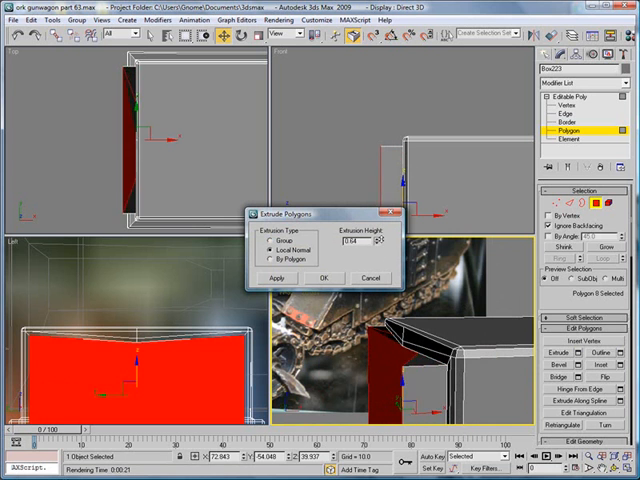
{"action": "left_click", "coordinate": [322, 278]}
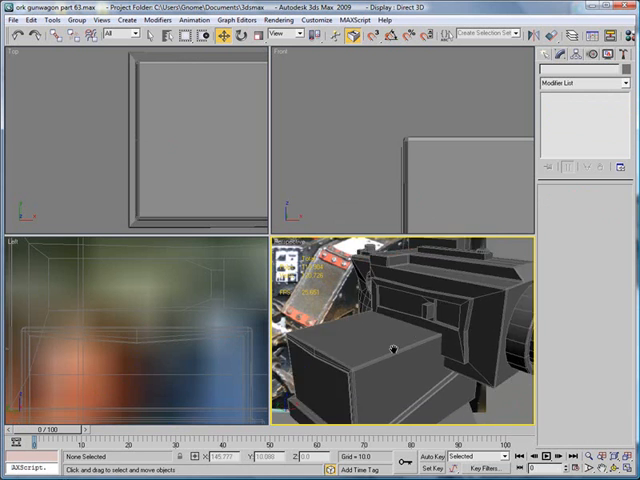
Step: Extrude a face of Box220 inward by -0.157 along Local Normal
{"action": "left_click", "coordinate": [561, 114]}
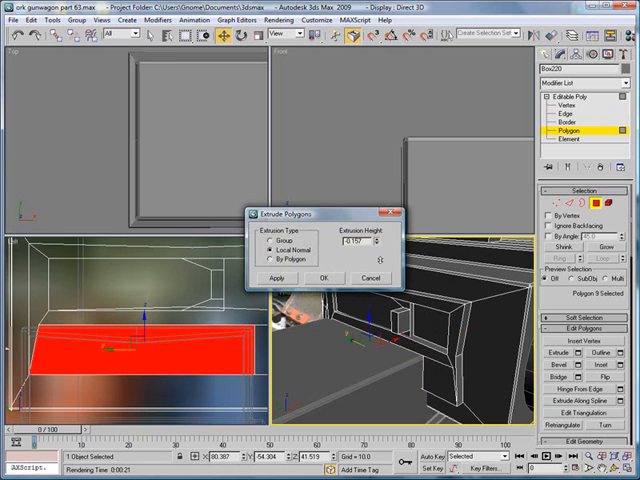
{"action": "left_click", "coordinate": [321, 278]}
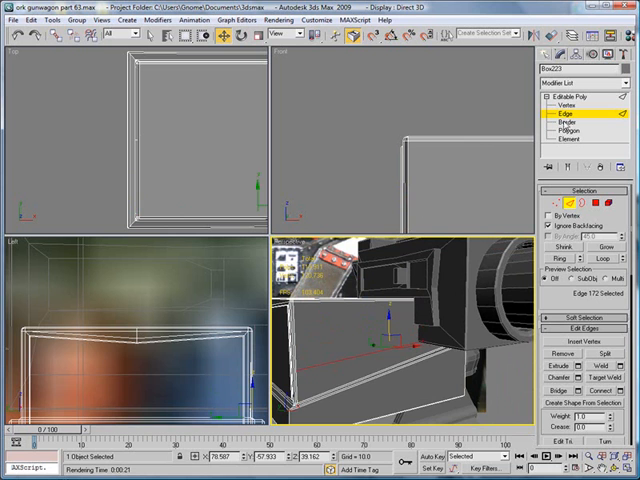
Step: Bevel the selected face with Height 0.04 and Outline -0.09, grouped
{"action": "left_click", "coordinate": [572, 130]}
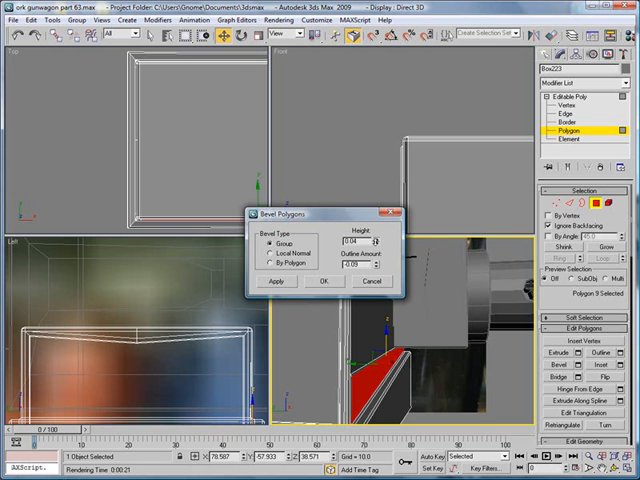
{"action": "left_click", "coordinate": [322, 281]}
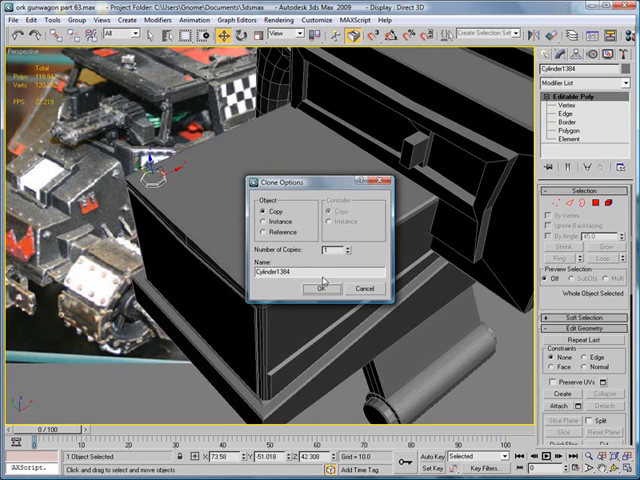
Step: Confirm an independent copy of Cylinder1384 for the box's top corner
{"action": "left_click", "coordinate": [319, 288]}
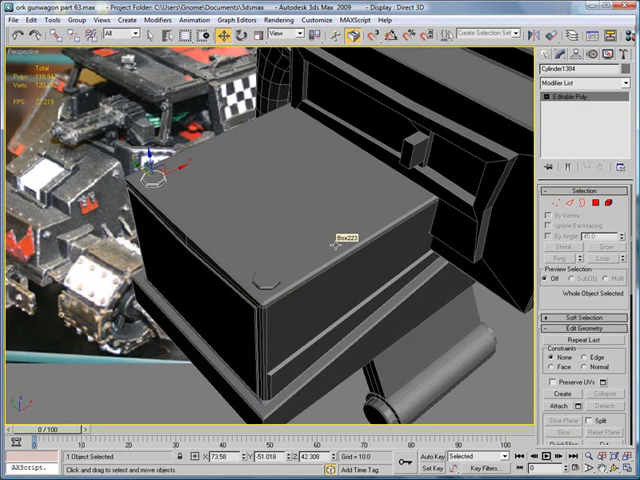